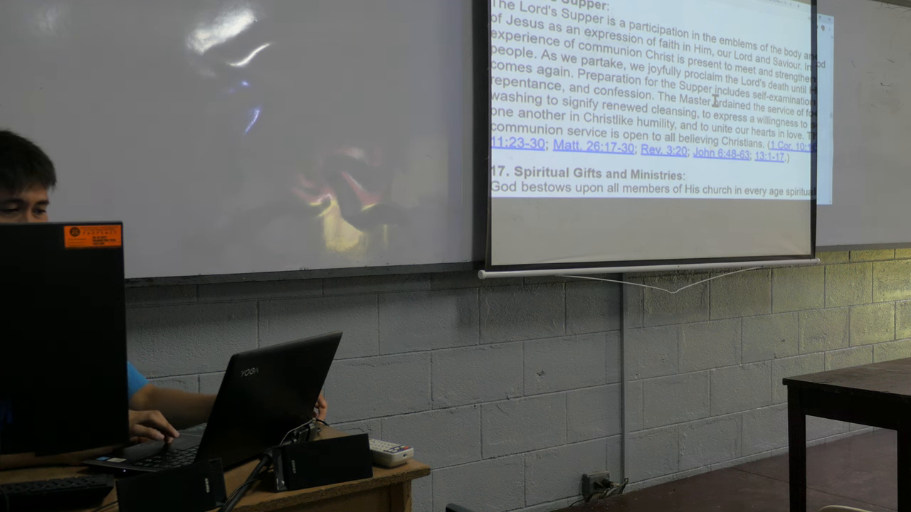
Scroll the beliefs page past the Lord's Supper to section 17, Spiritual Gifts and Ministries
scroll("down", 3)
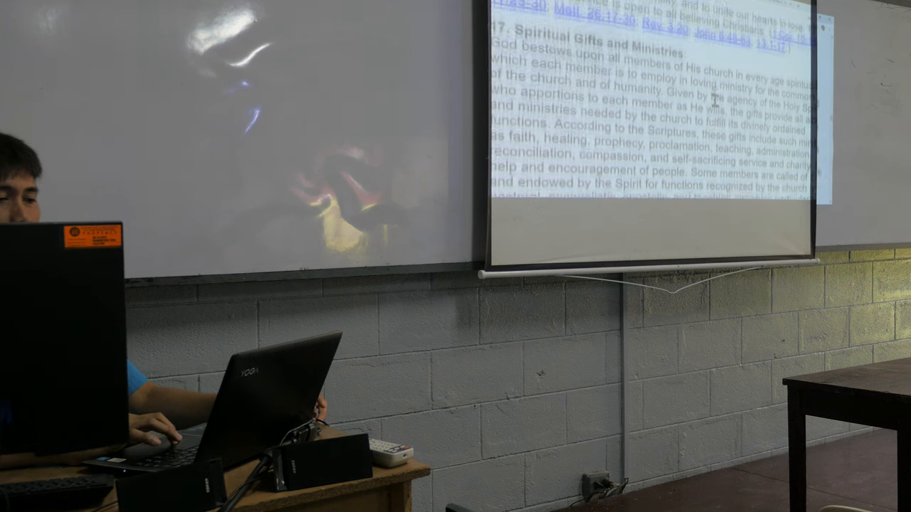
scroll("down", 3)
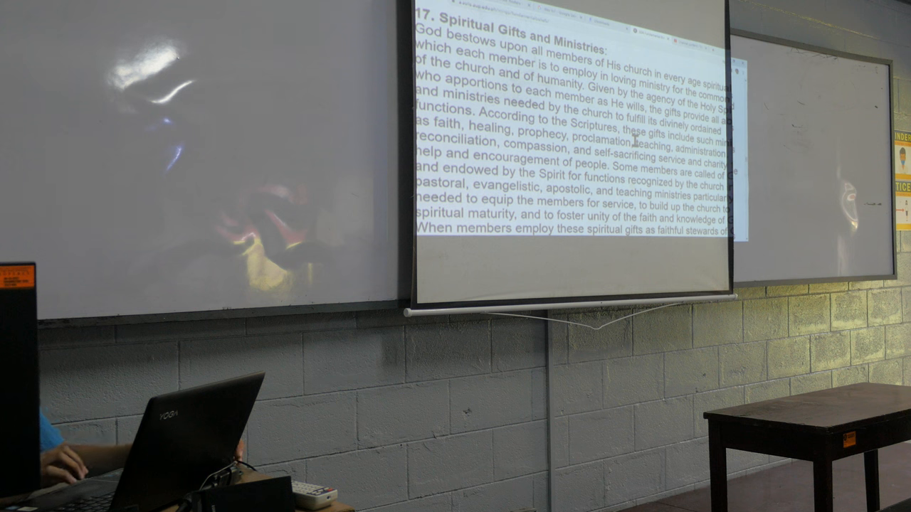
scroll("down", 3)
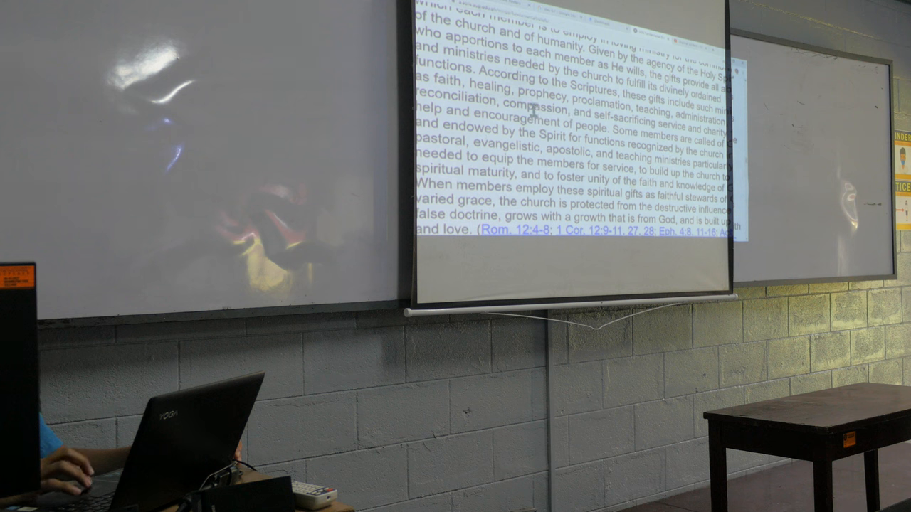
Select a word in the Spiritual Gifts and Ministries paragraph while discussing it
double_click(530, 109)
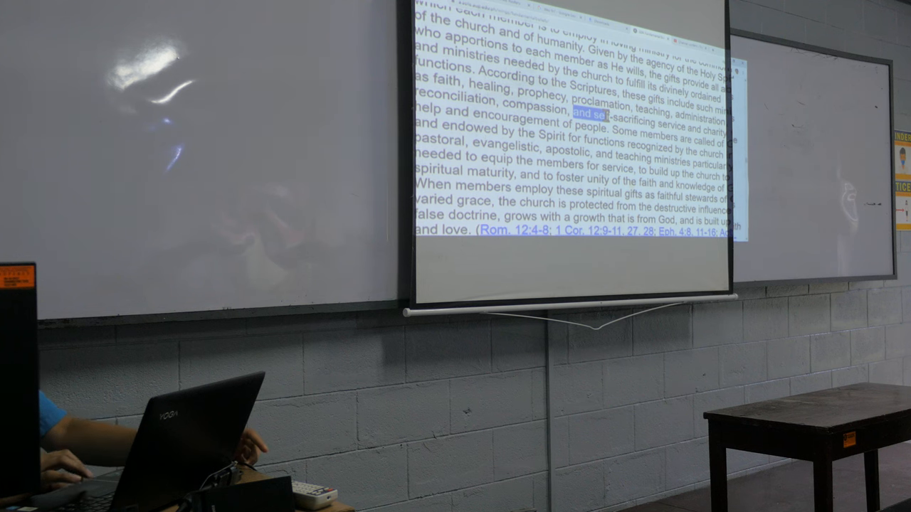
Scroll past section 18, The Gift of Prophecy, toward searching Google for '1 cor 14'
scroll("down", 3)
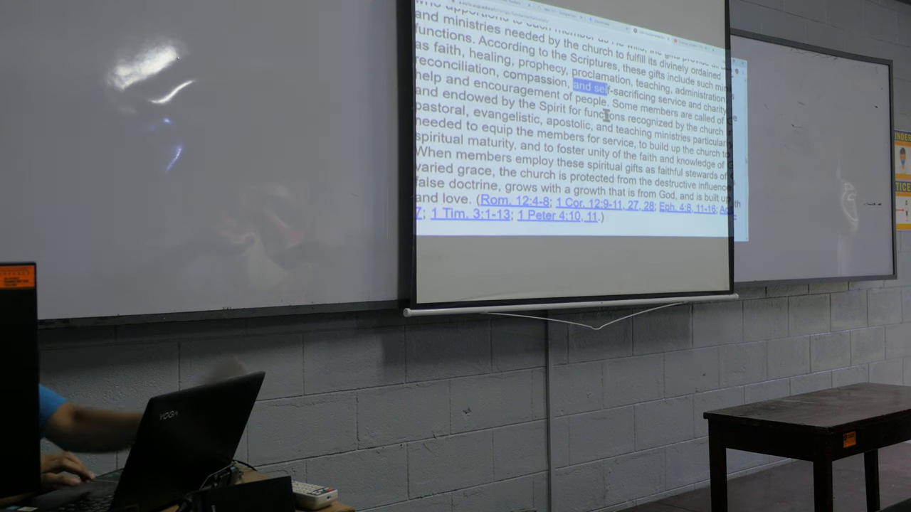
scroll("up", 3)
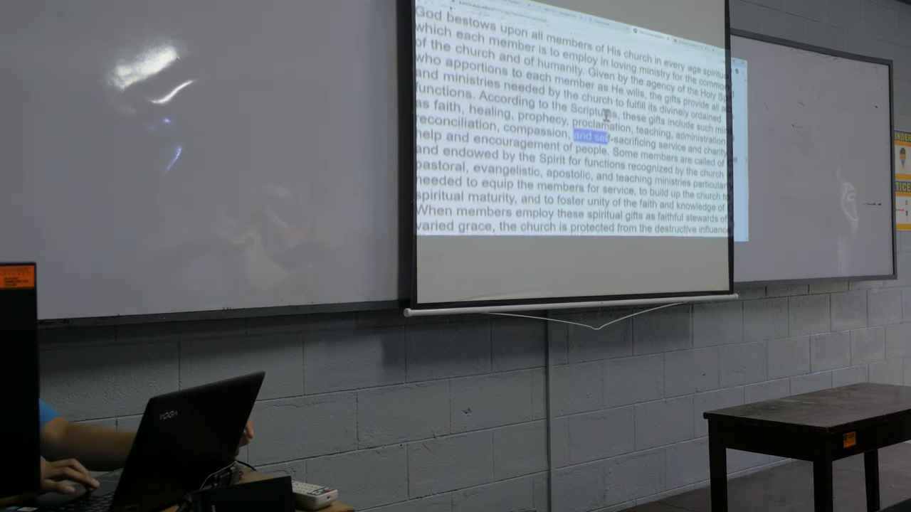
scroll("down", 3)
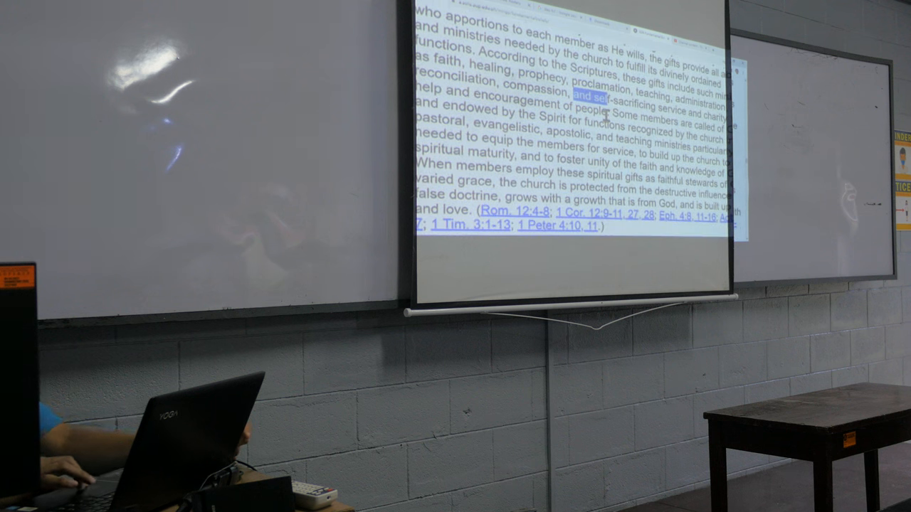
scroll("down", 3)
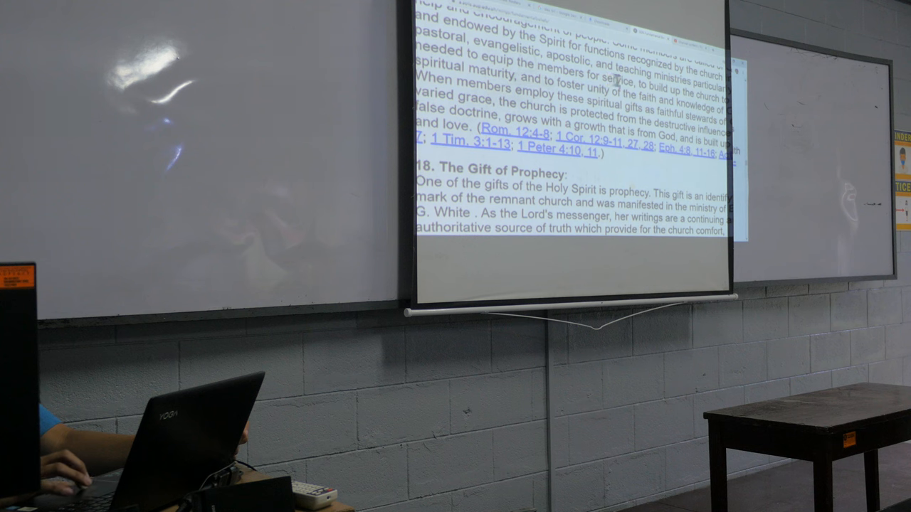
scroll("down", 3)
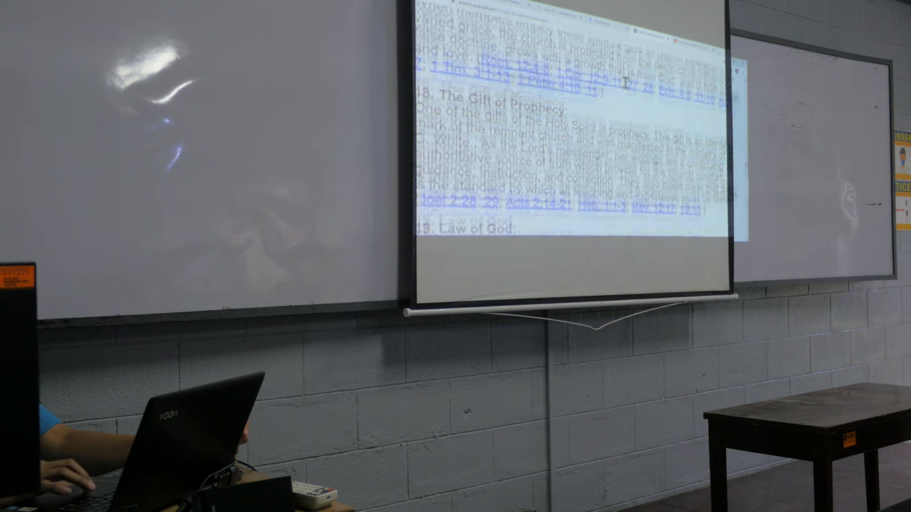
scroll("down", 3)
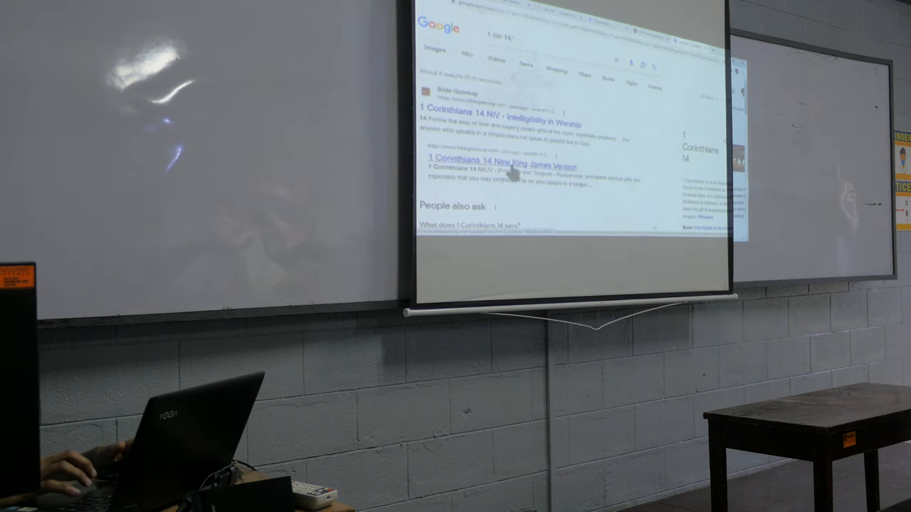
Go to the BibleGateway result for 1 Corinthians 14 and bring up the King James Version passage
left_click(501, 167)
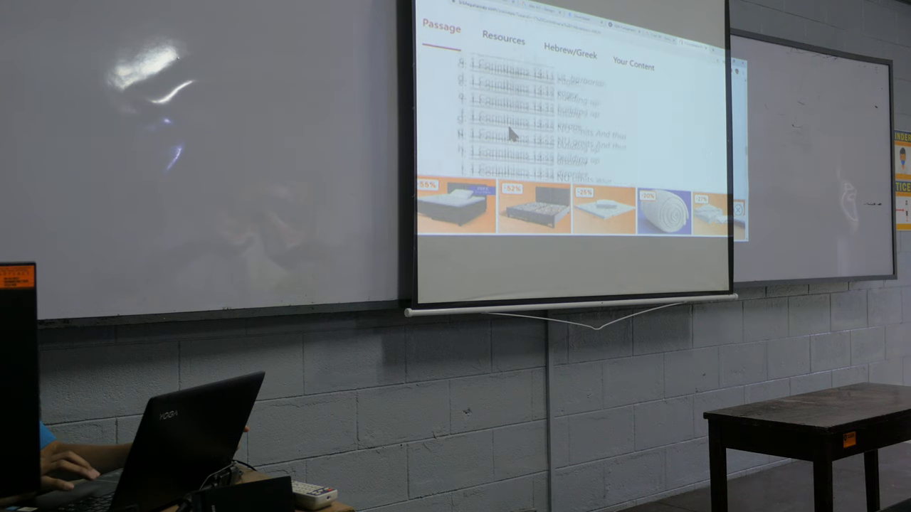
scroll("down", 3)
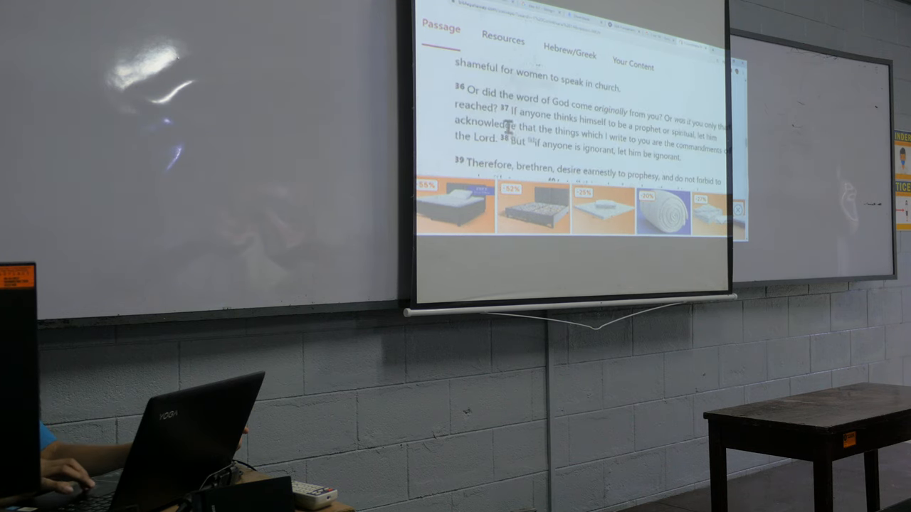
scroll("down", 3)
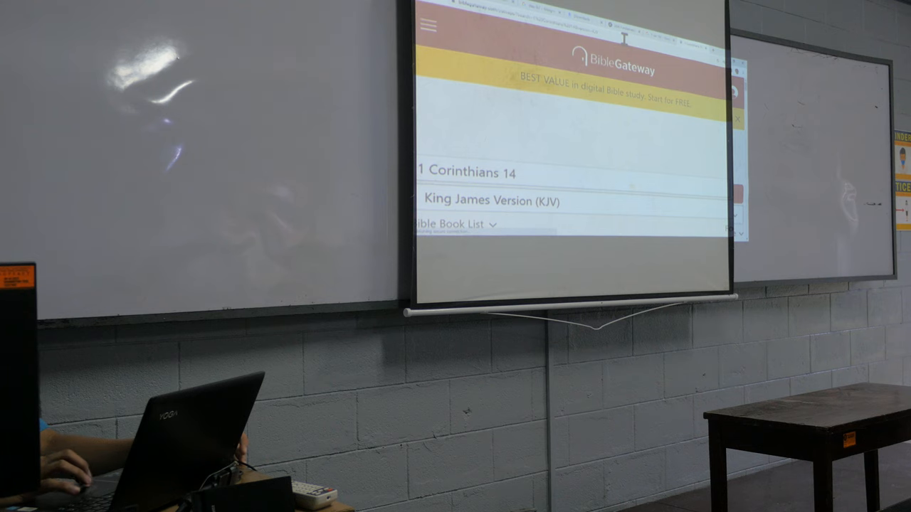
Scroll to the chapter's end and highlight 'covet to prophesy' in verse 39
scroll("down", 3)
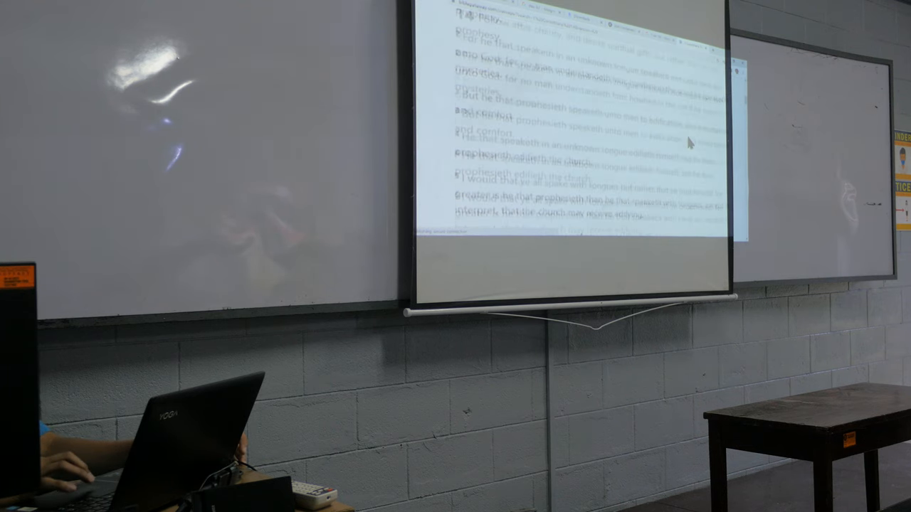
scroll("down", 3)
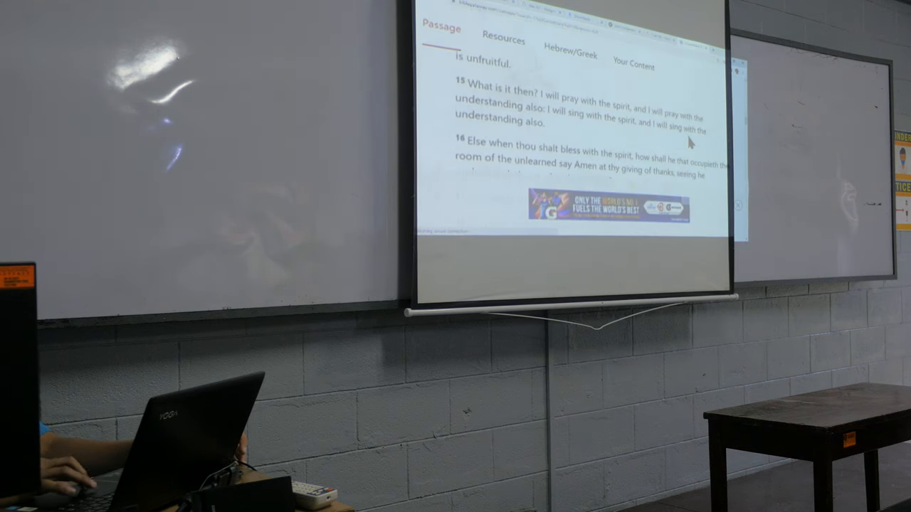
scroll("down", 3)
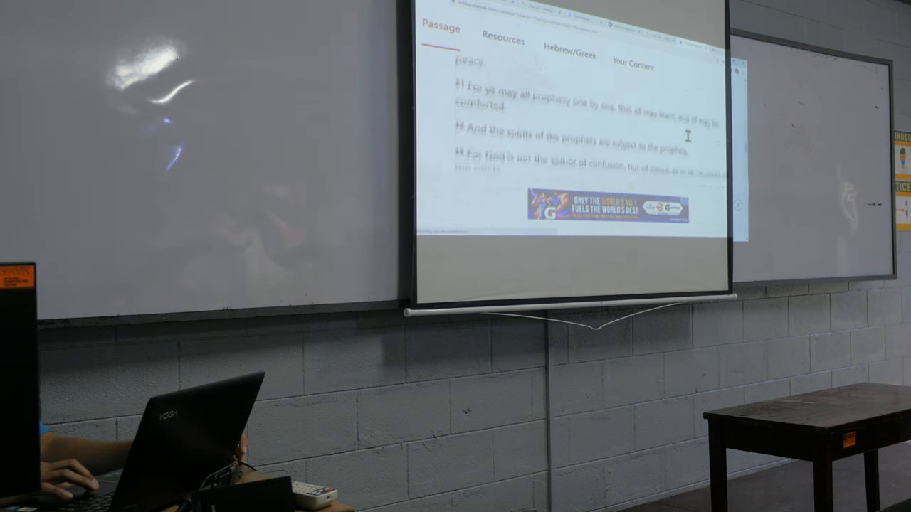
scroll("down", 3)
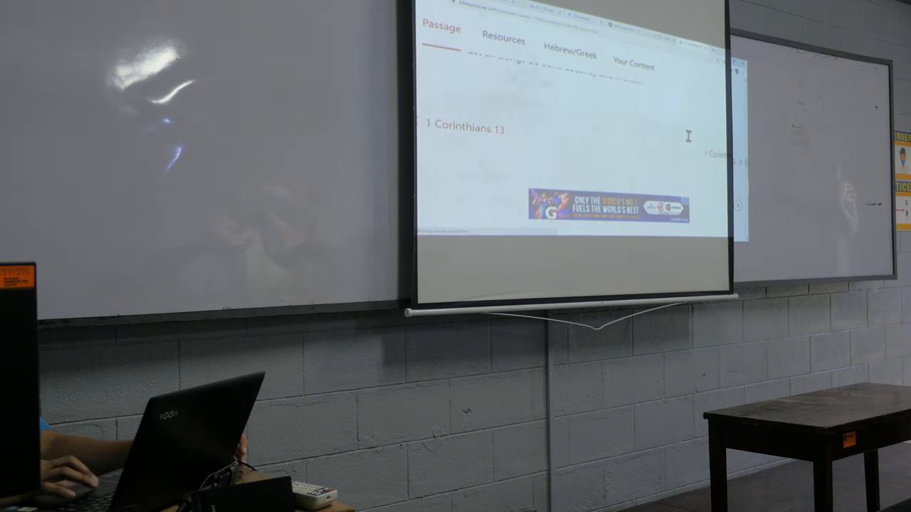
scroll("down", 3)
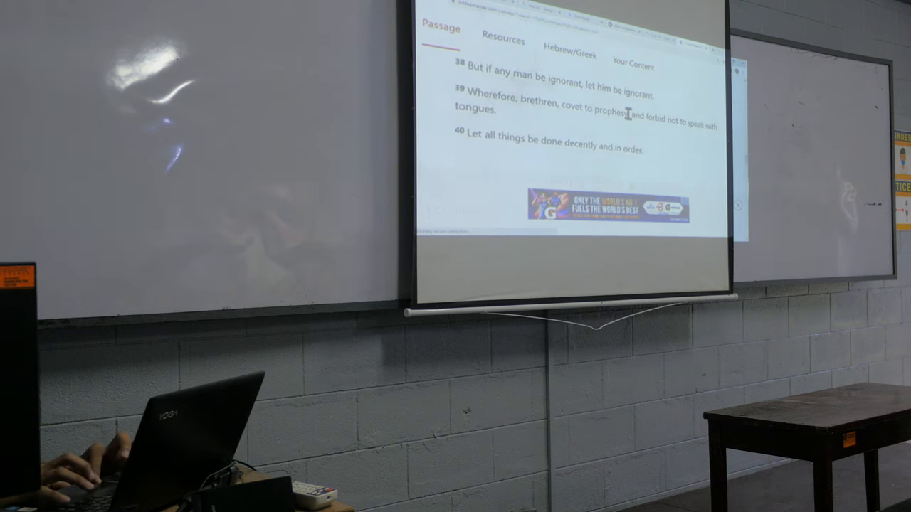
left_click_drag(561, 111, 626, 111)
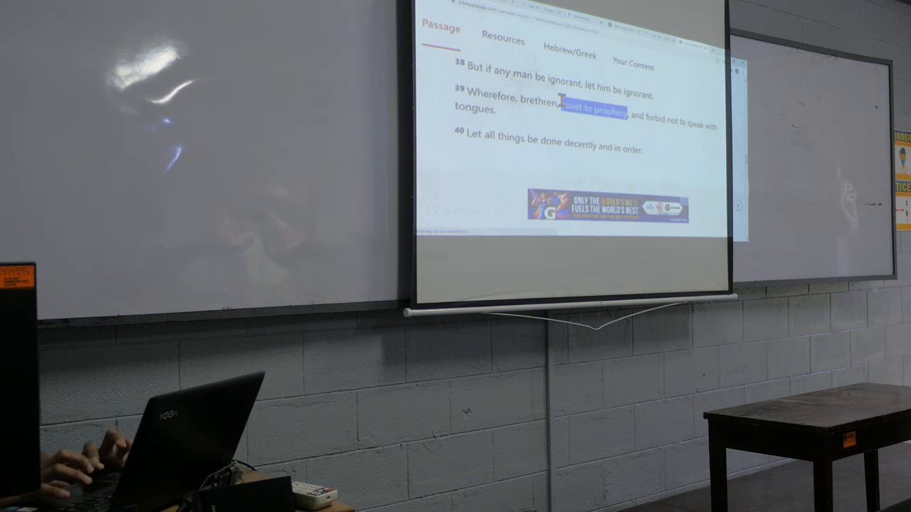